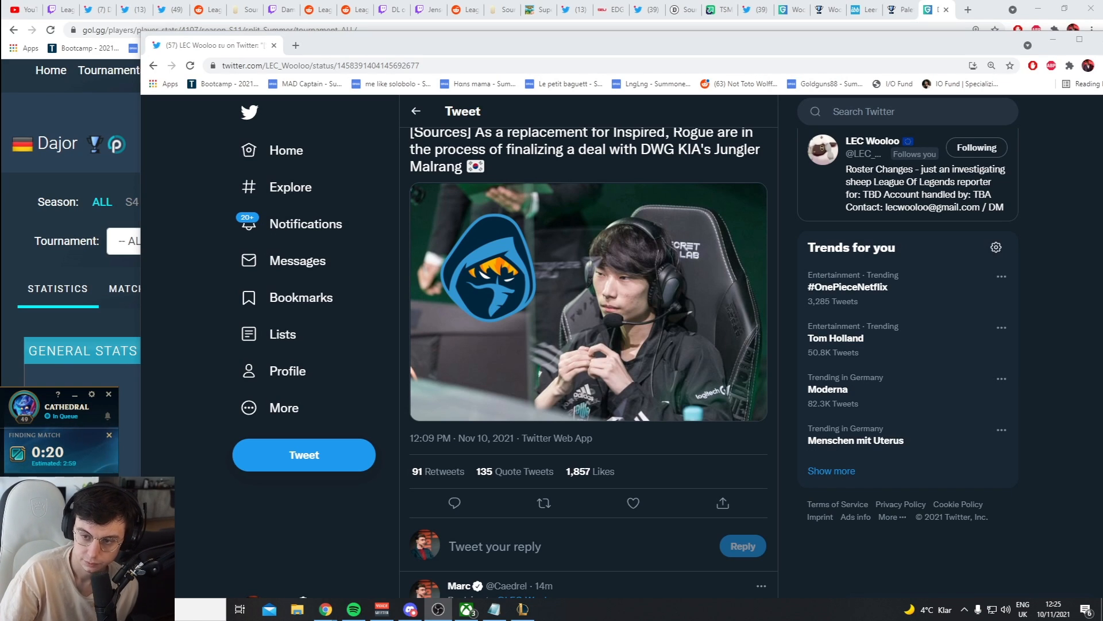
Step: Scroll through the Malrang tweet's replies, then return to the Twitter home feed
scroll(down, 3)
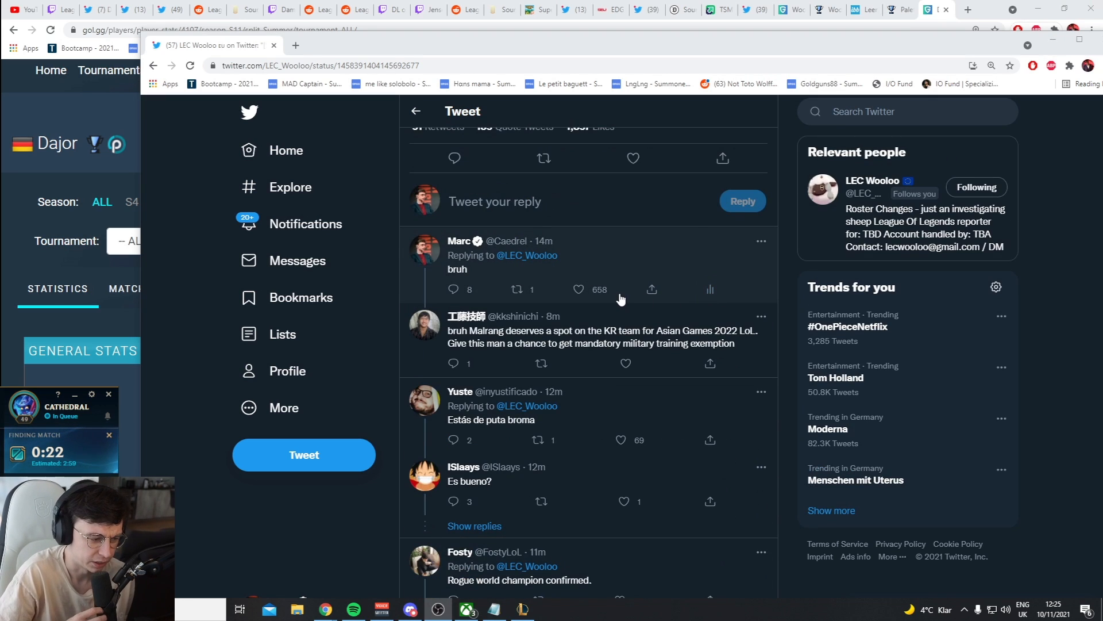
scroll(down, 3)
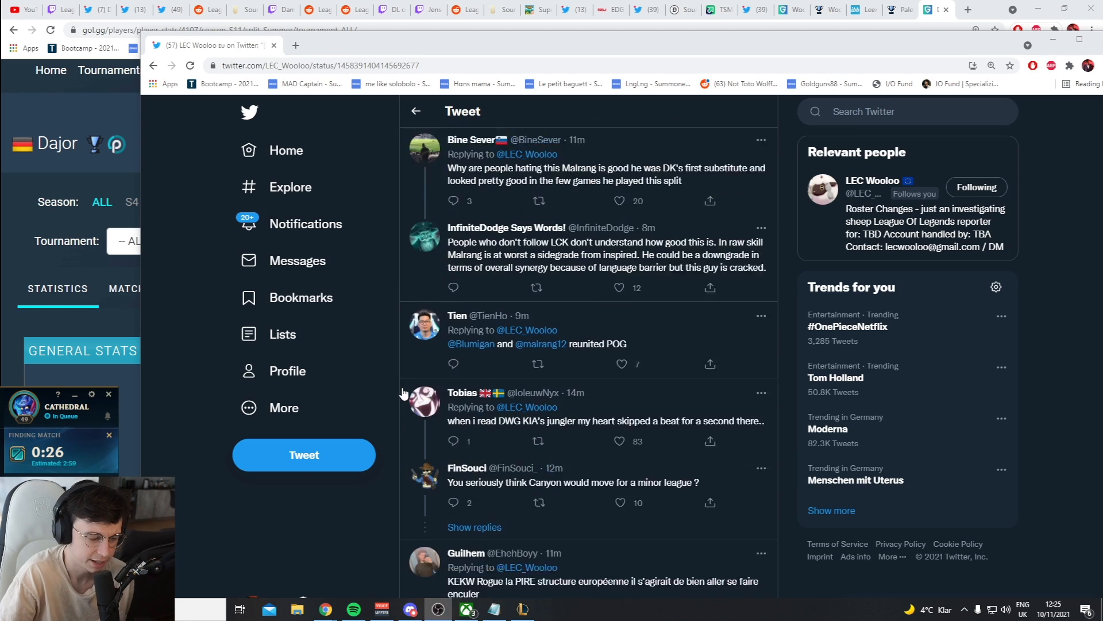
click(415, 112)
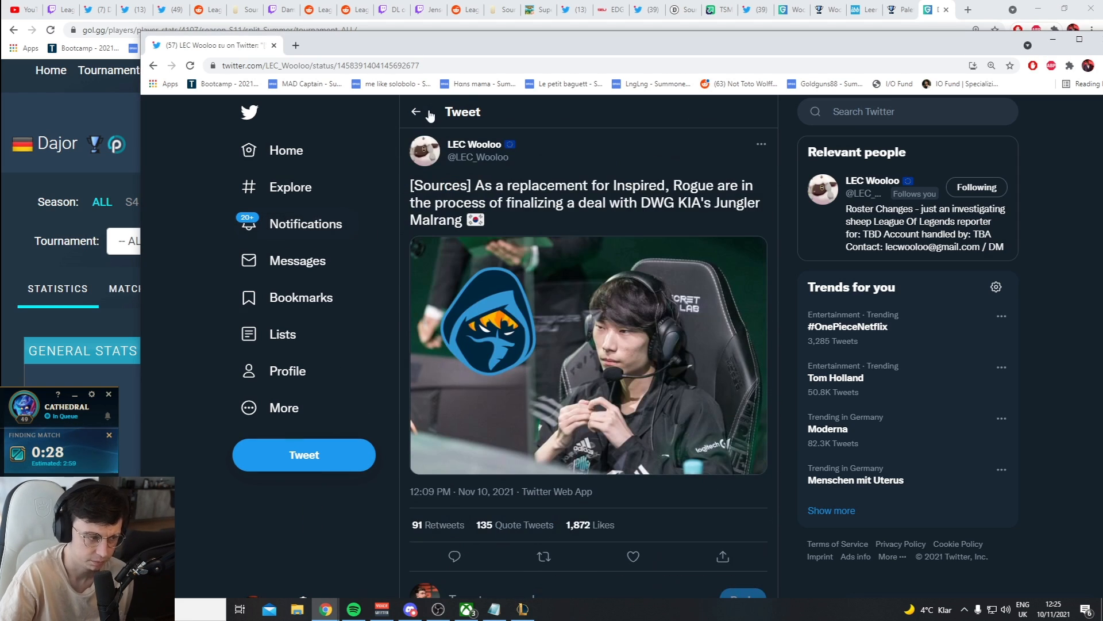
click(415, 111)
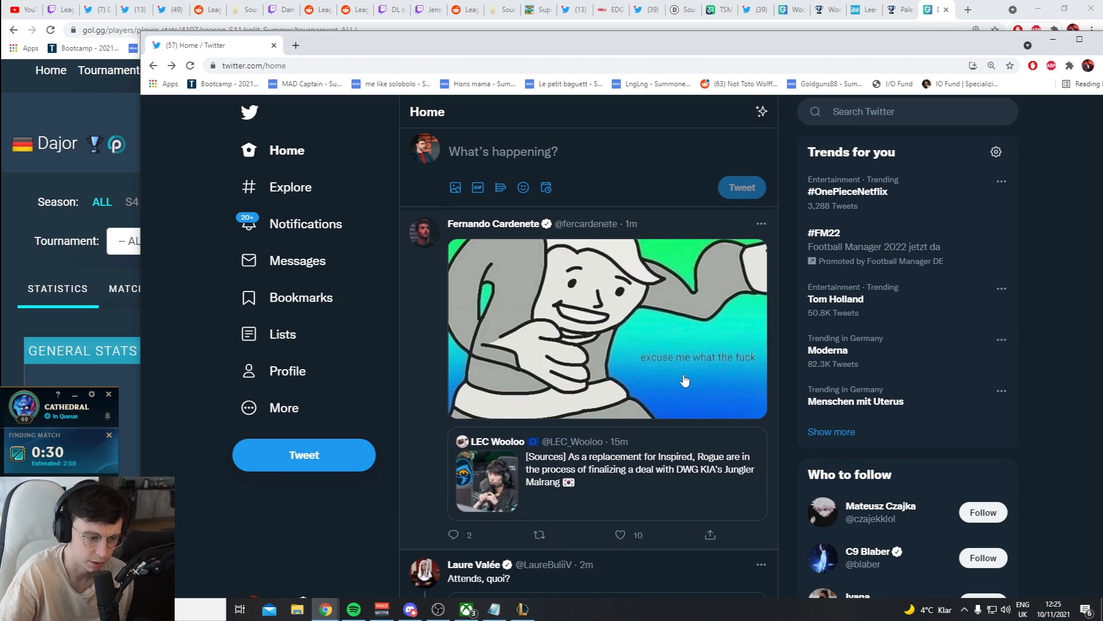
Step: View the meme image full size, then open the quoted LEC Wooloo tweet about Rogue signing Malrang
click(607, 328)
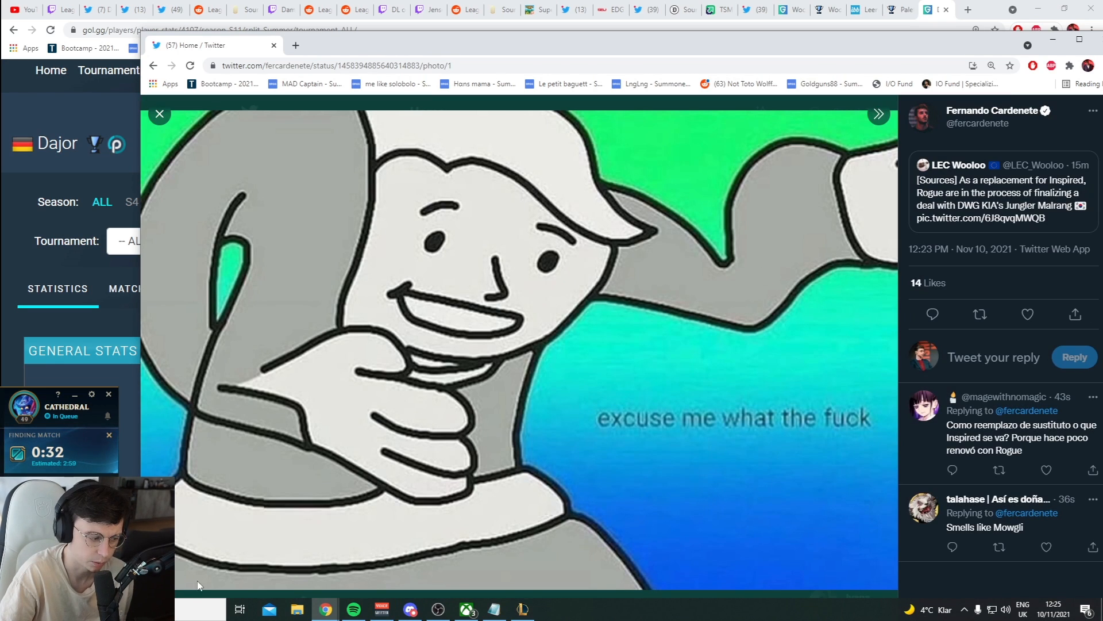
click(159, 113)
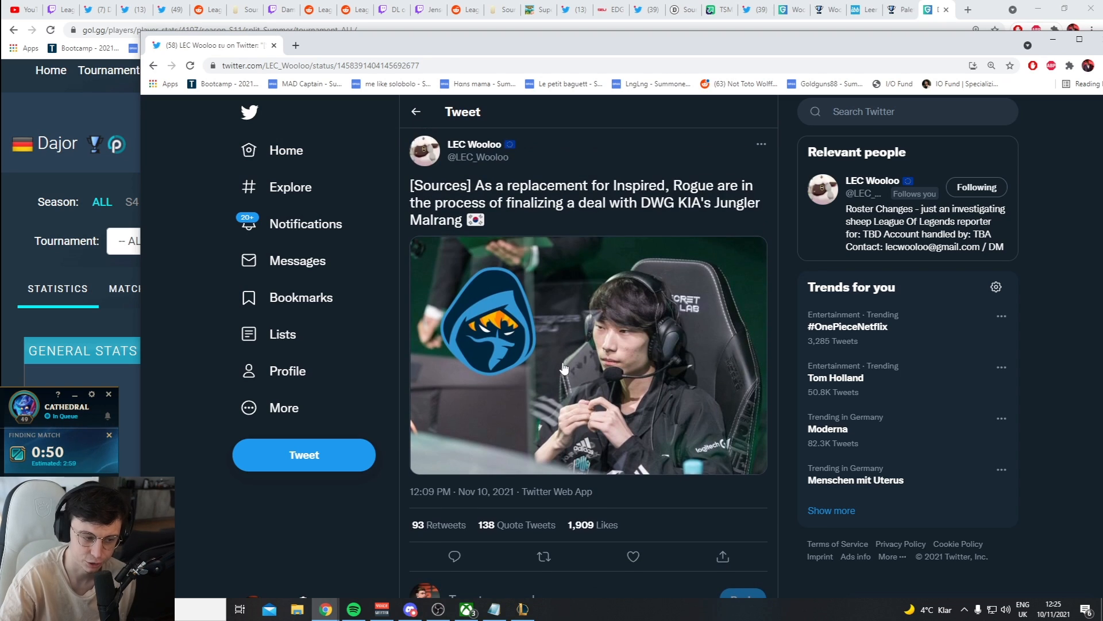
Step: View the Malrang tweet's photo full size, then bring the Notepad roster notes to the front
click(587, 354)
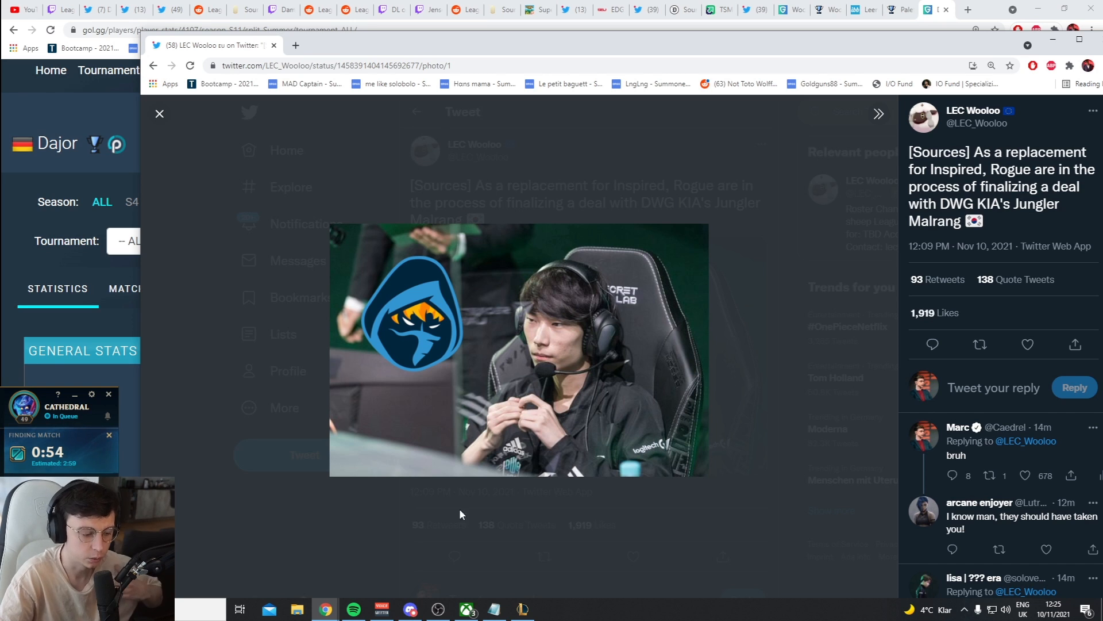
click(494, 609)
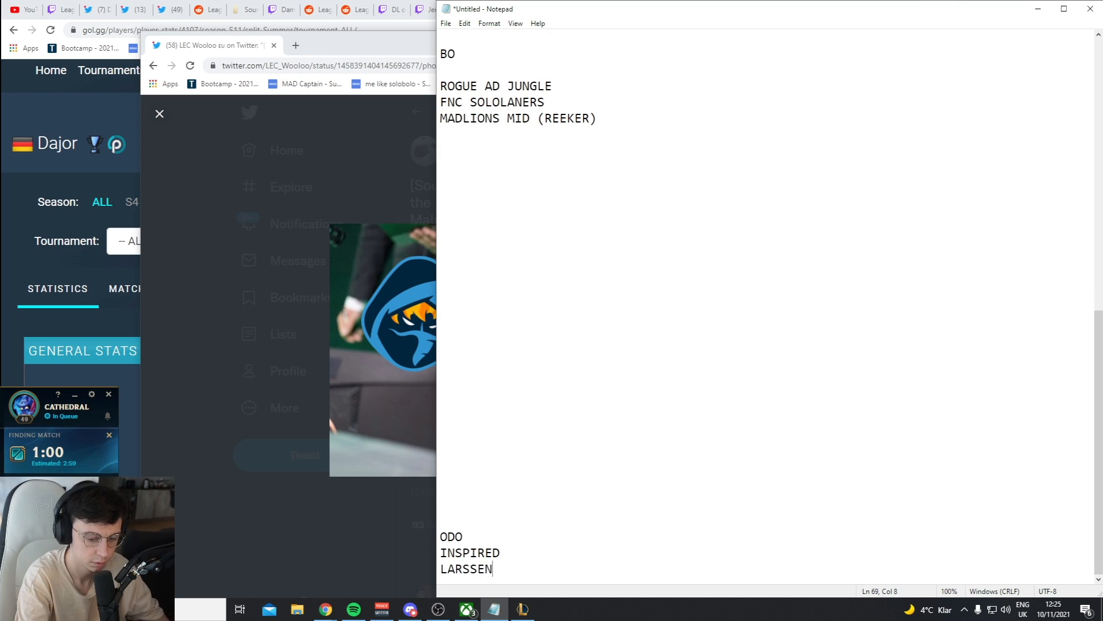
Step: Add HANS and TRYMBI to the roster, mark INSPIRED and HANS with '- 4', and note 8M$ above
text(HANS)
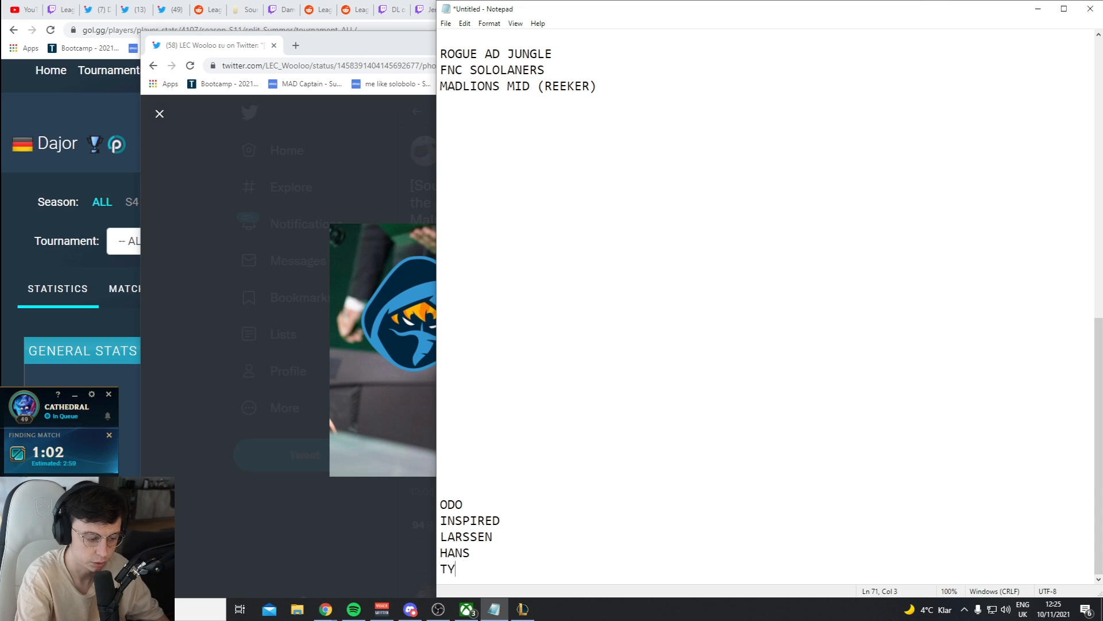
text(RYMBI)
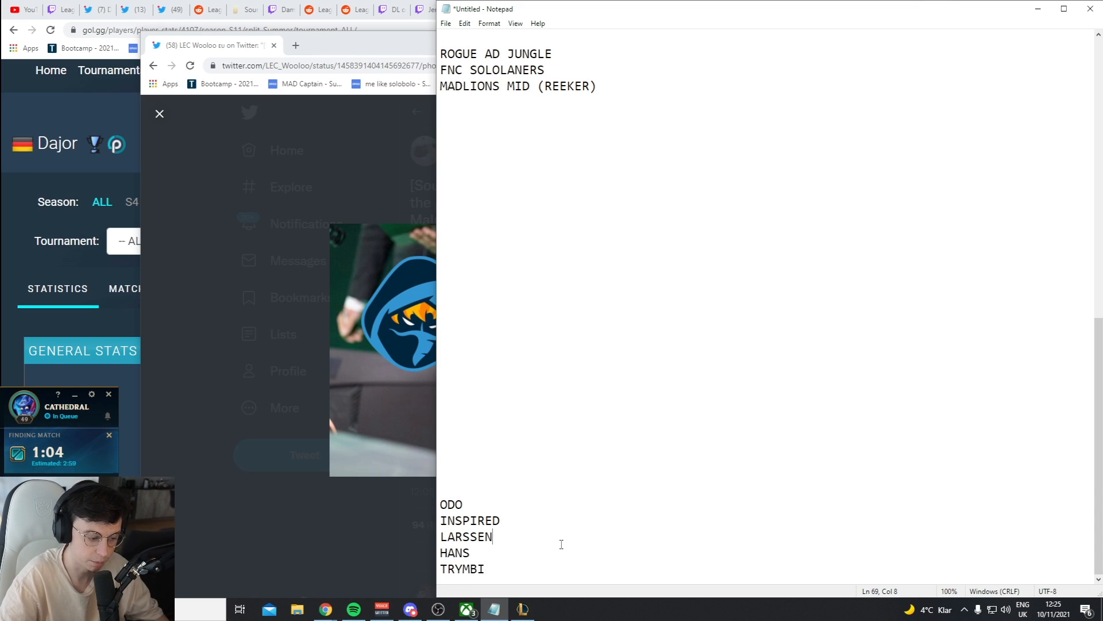
text(-)
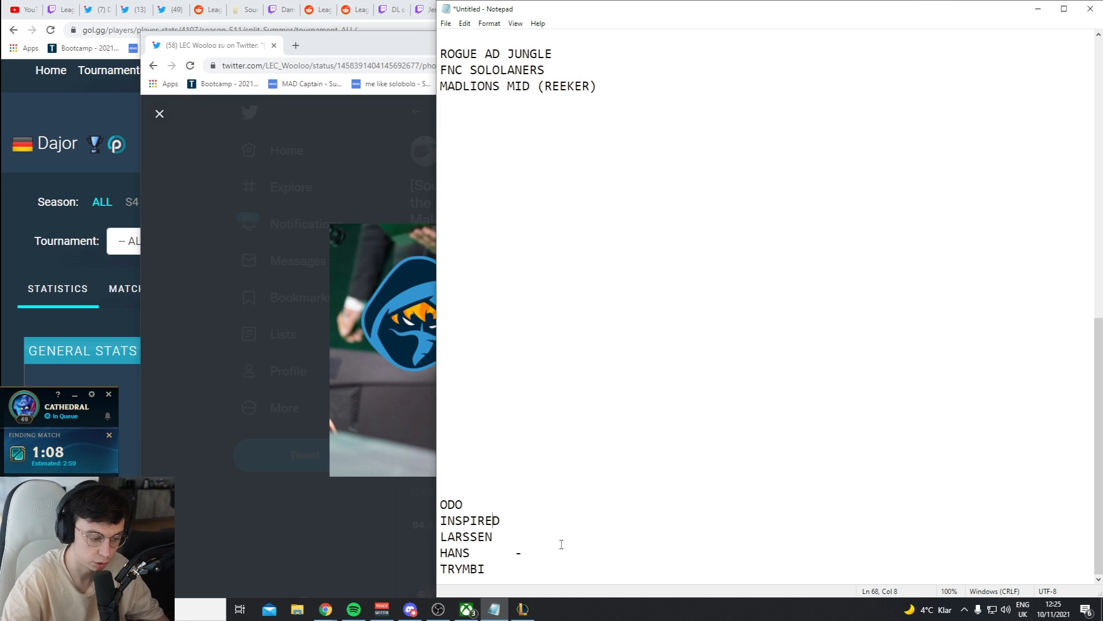
text(-  4)
click(766, 455)
text(8$)
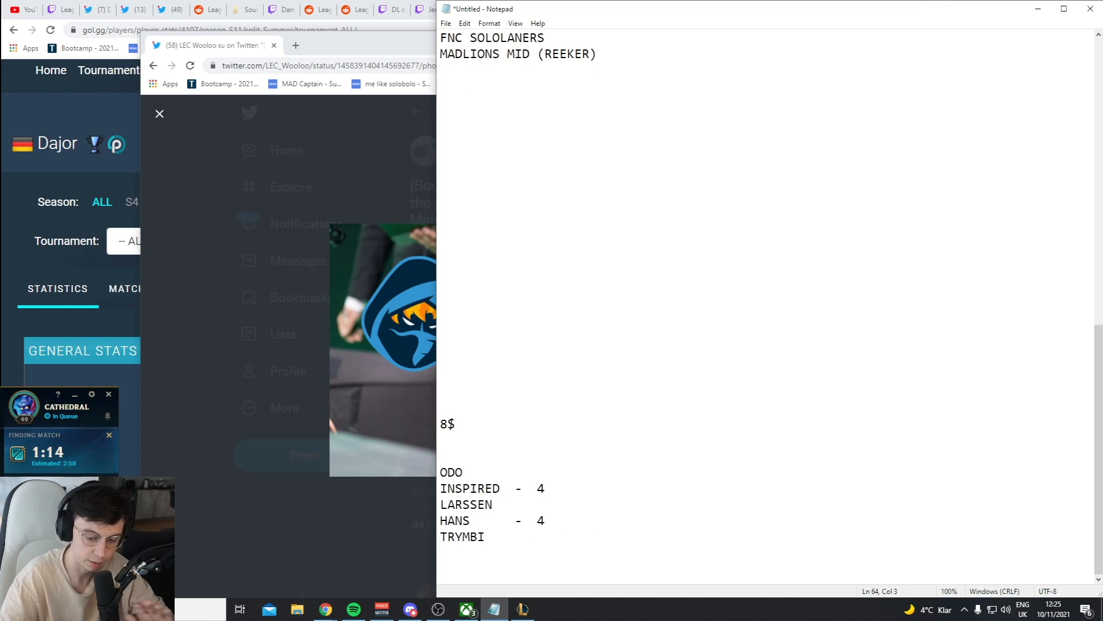
text(M)
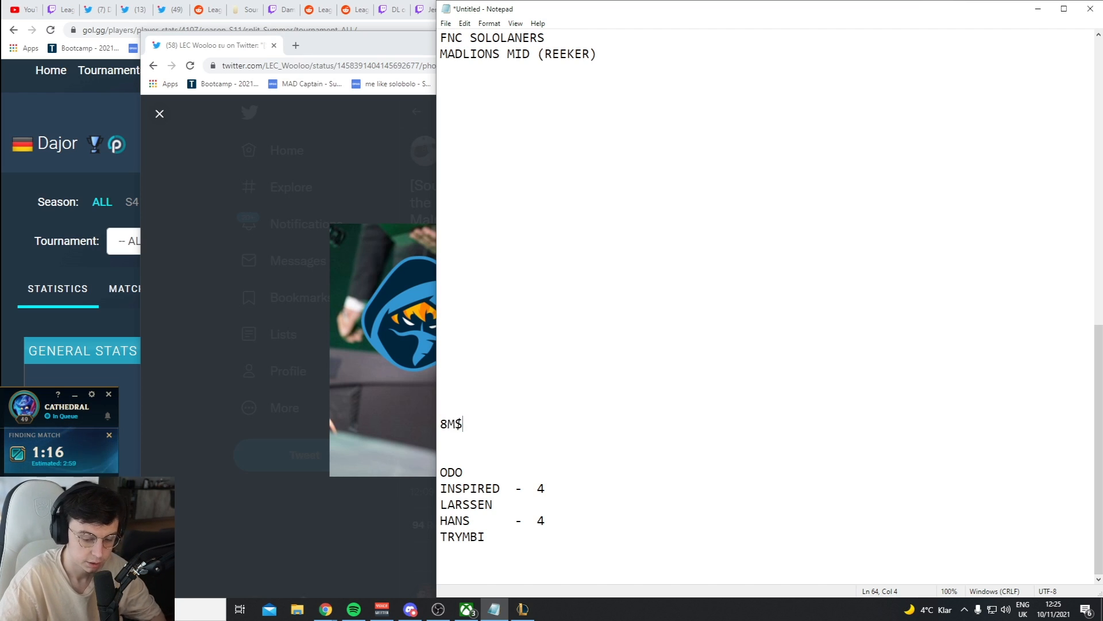
key(enter)
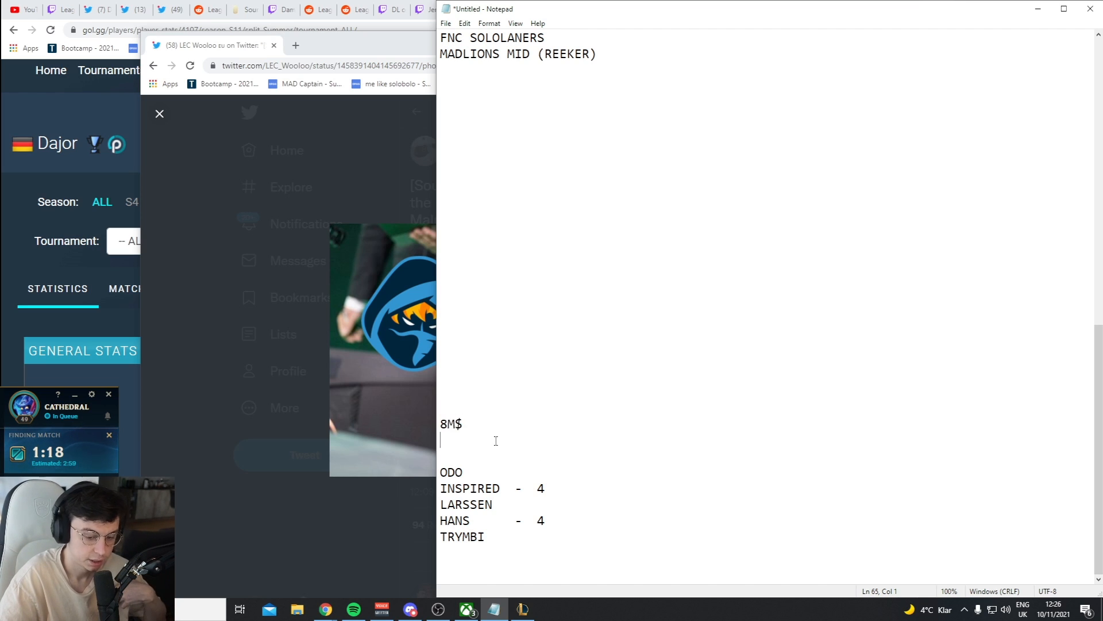
mouse_move(508, 465)
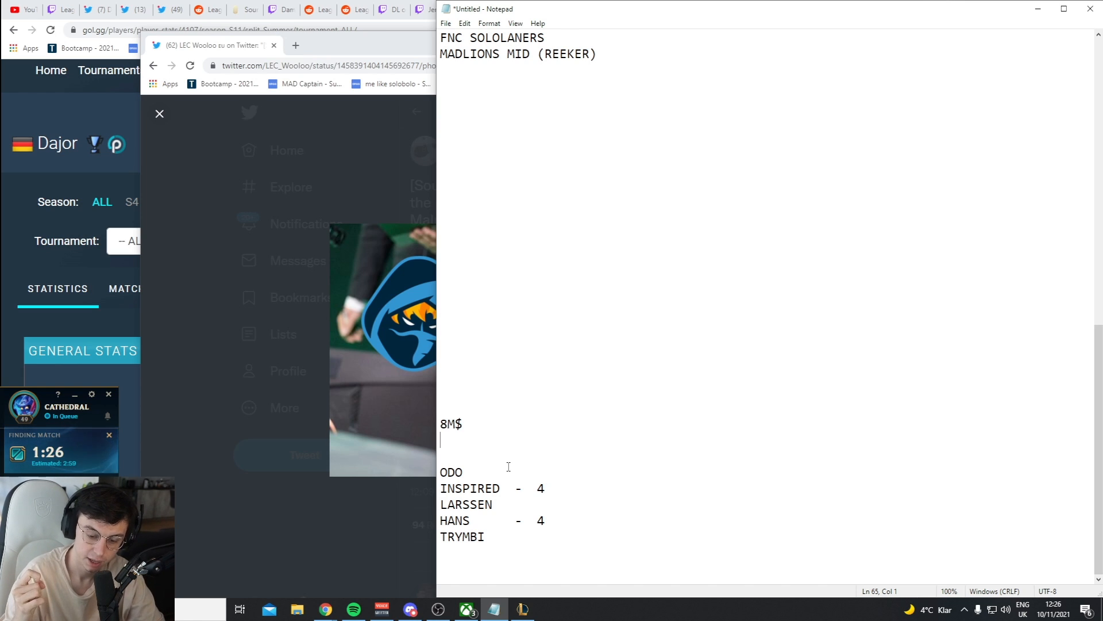
double_click(469, 487)
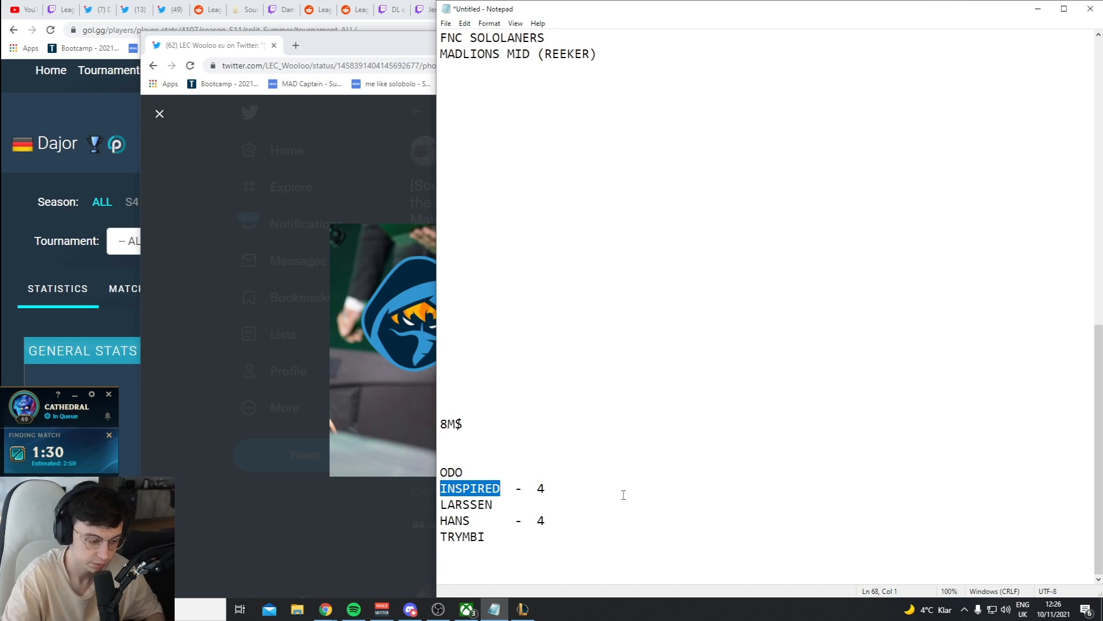
Step: Overwrite INSPIRED with MALRANG and HANS with DOGGO in the Rogue roster
text(XXXX -  4)
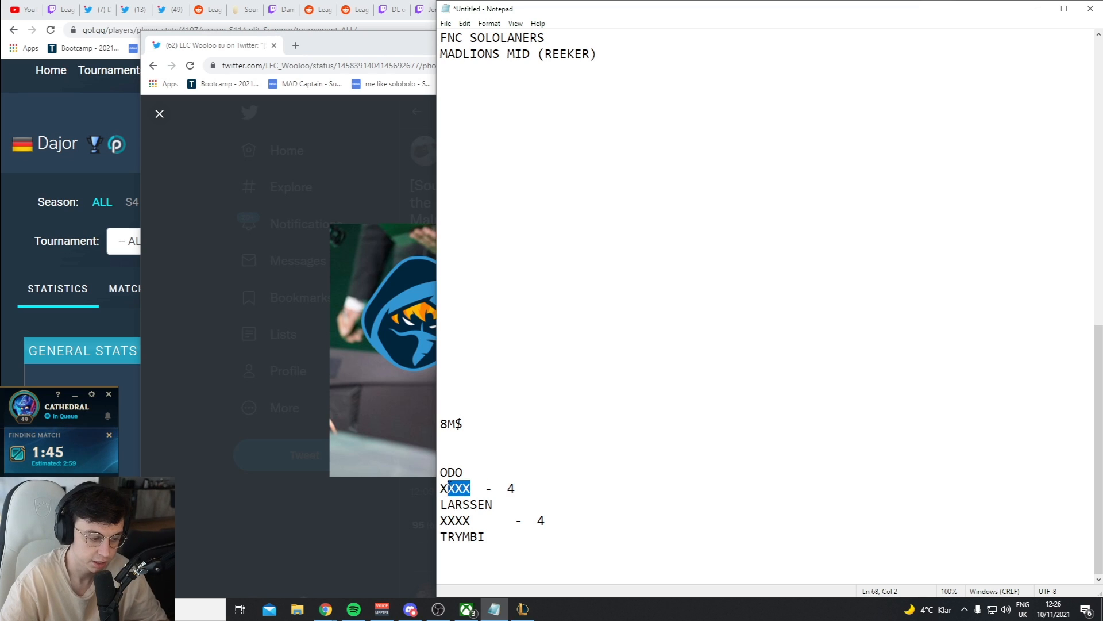
text(MALRANG)
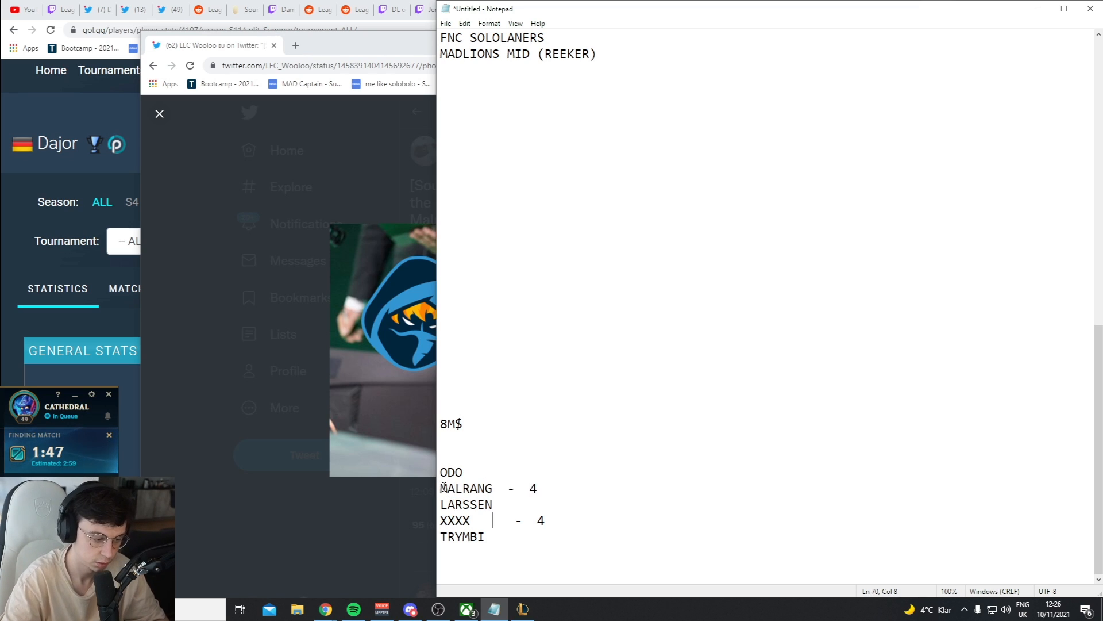
text(DOGGO)
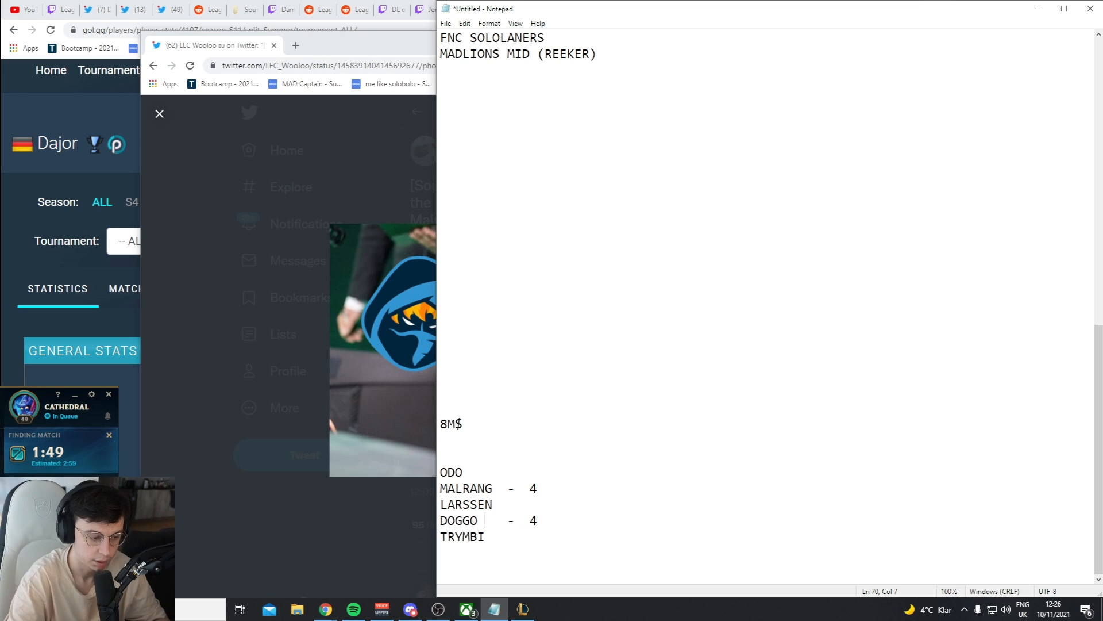